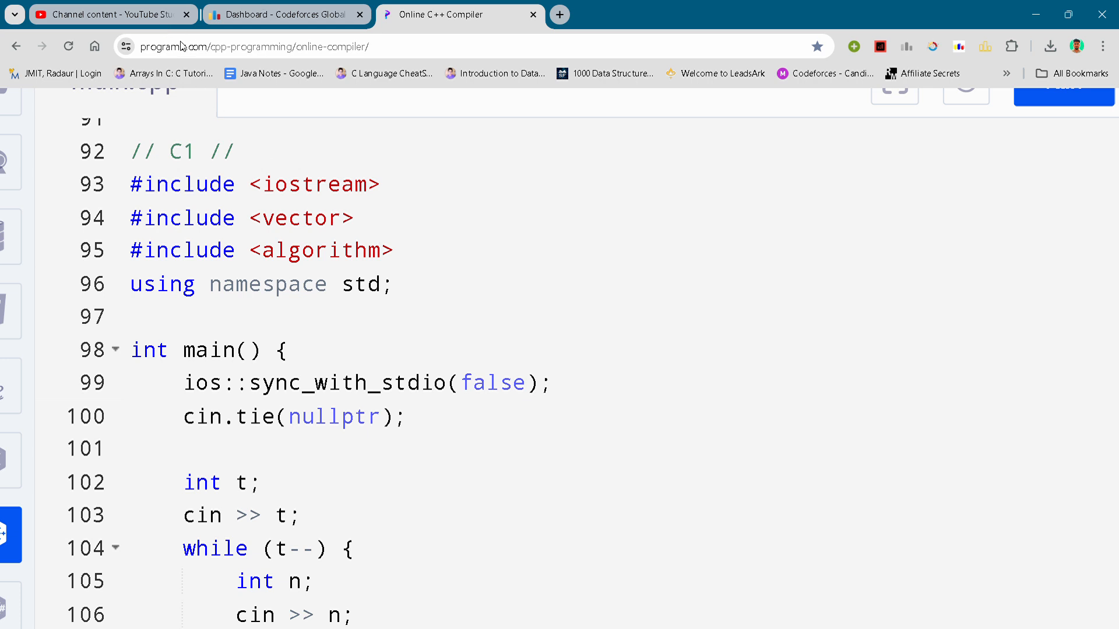
mouse_move(890, 295)
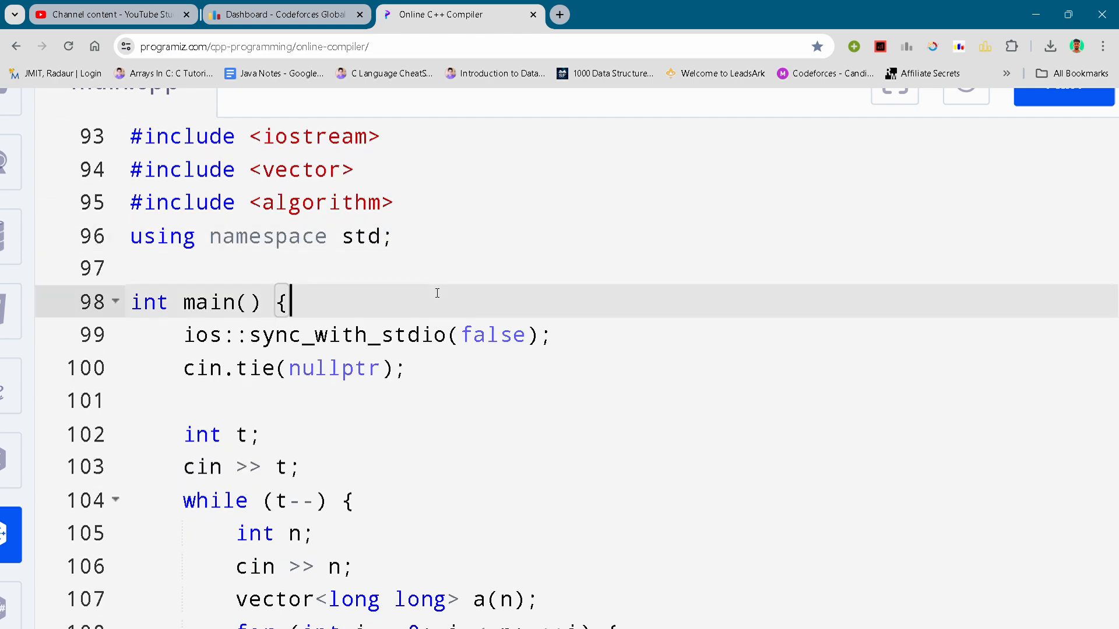
scroll(down, 3)
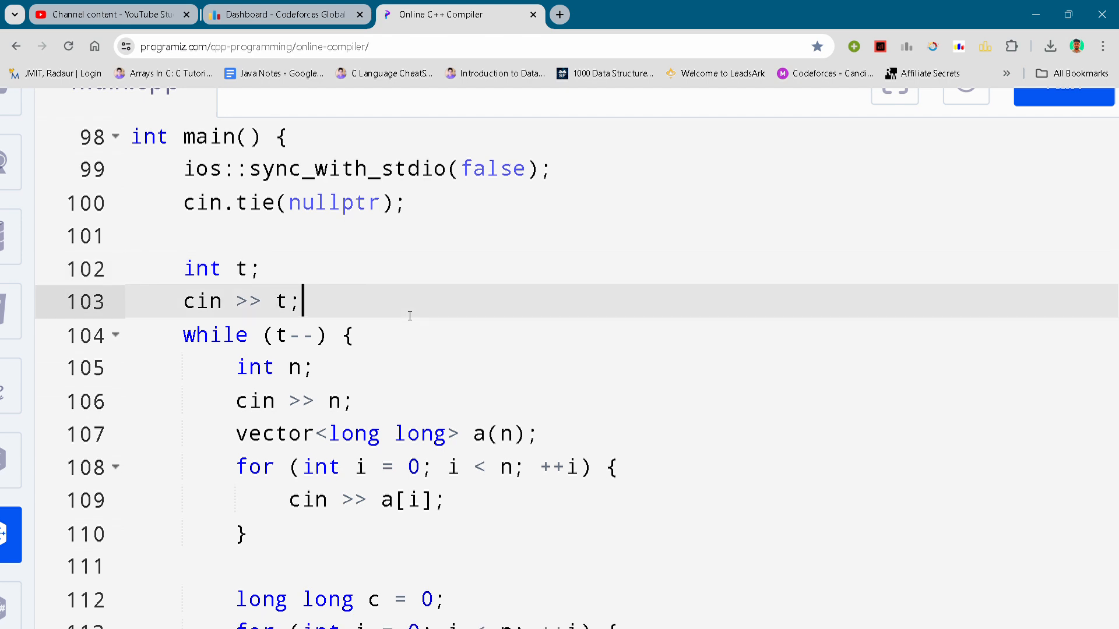
scroll(down, 3)
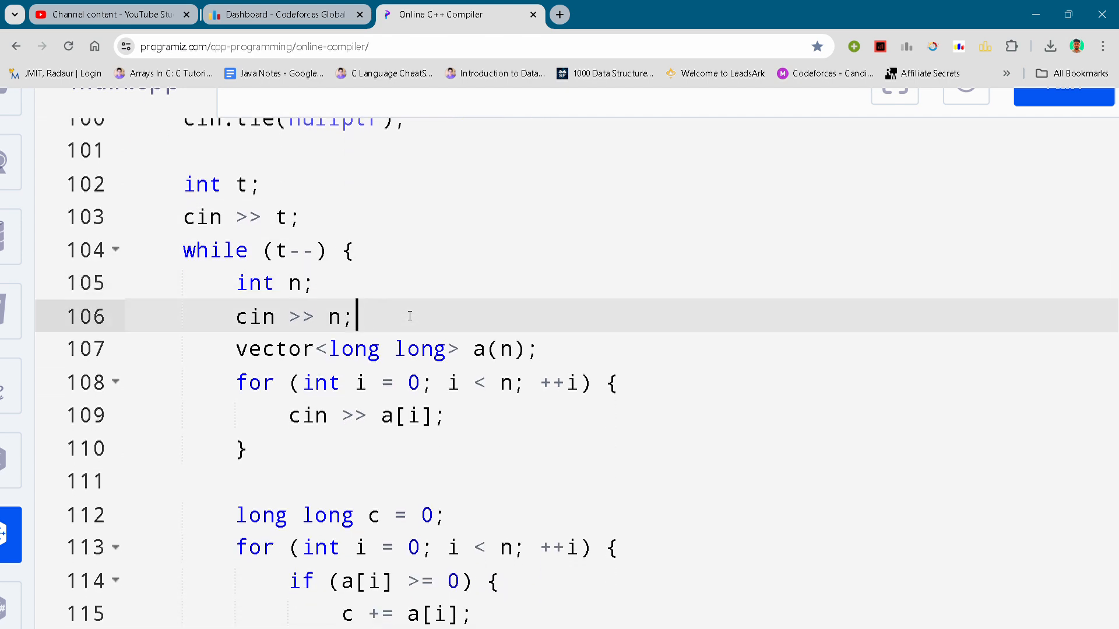
scroll(down, 3)
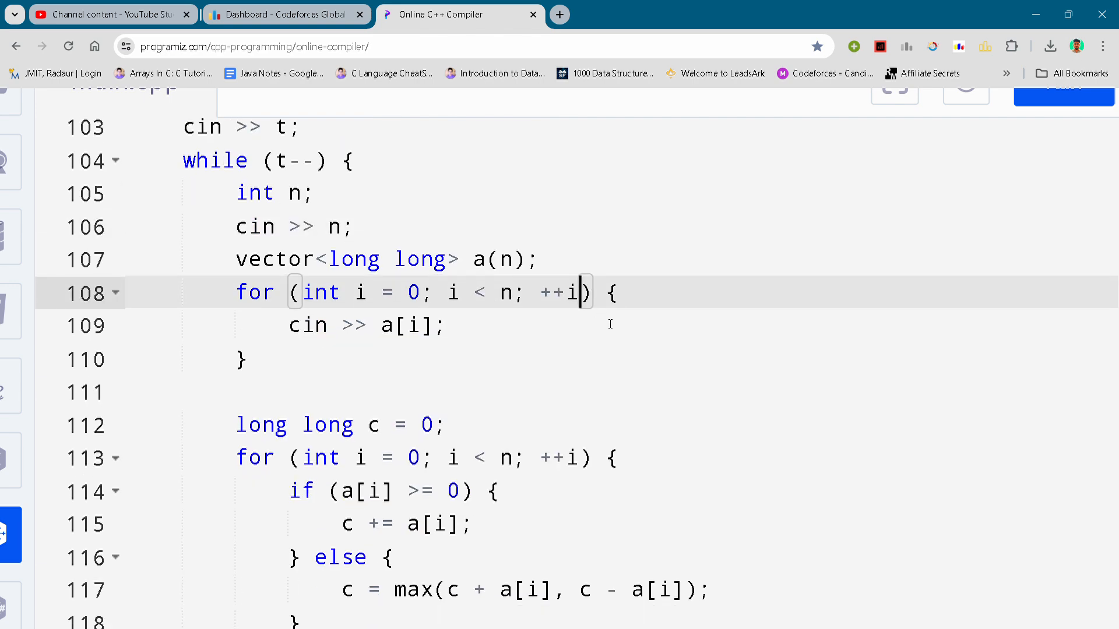
scroll(down, 3)
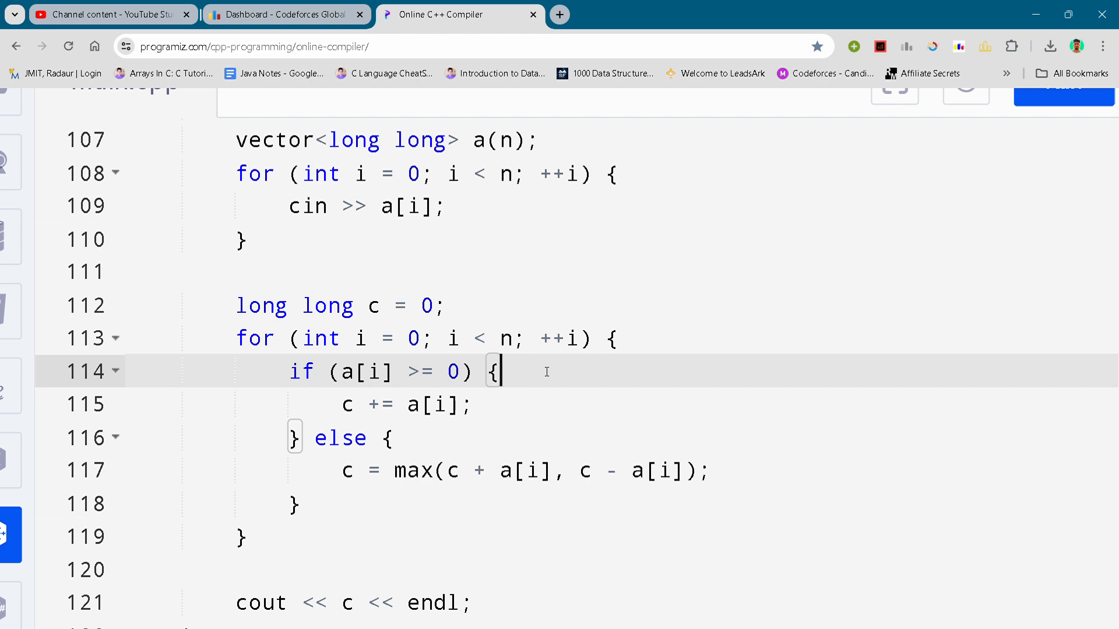
scroll(down, 3)
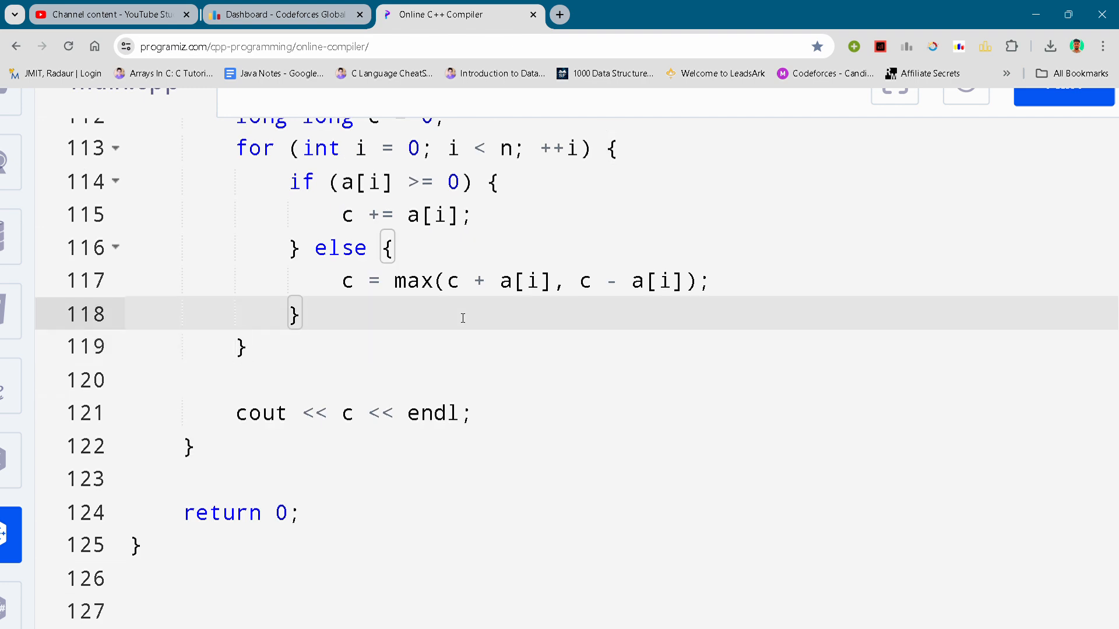
mouse_move(569, 350)
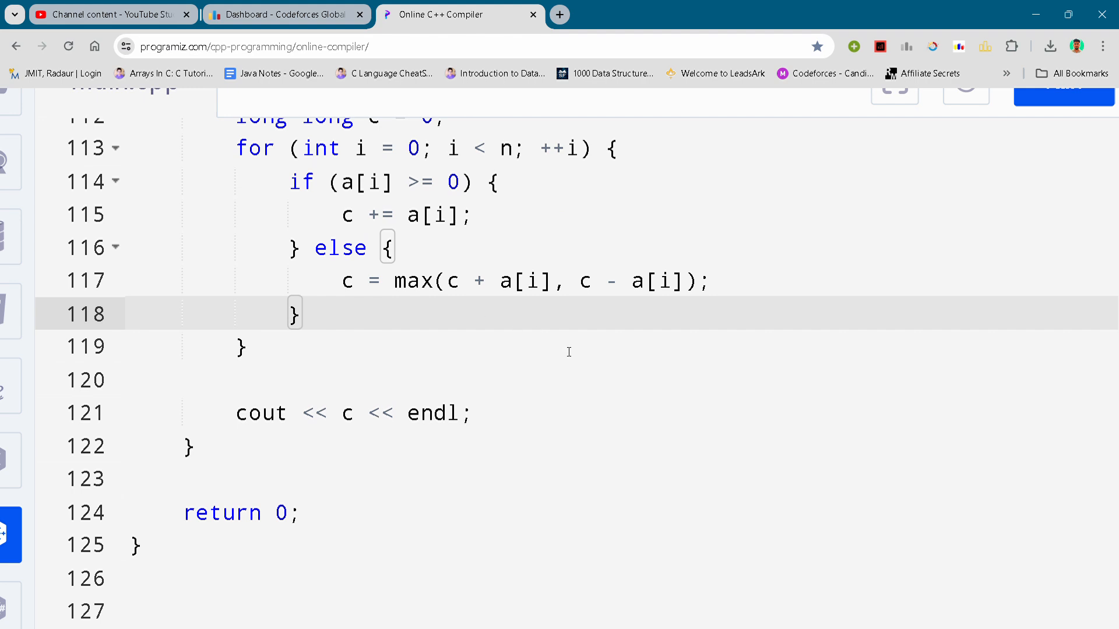